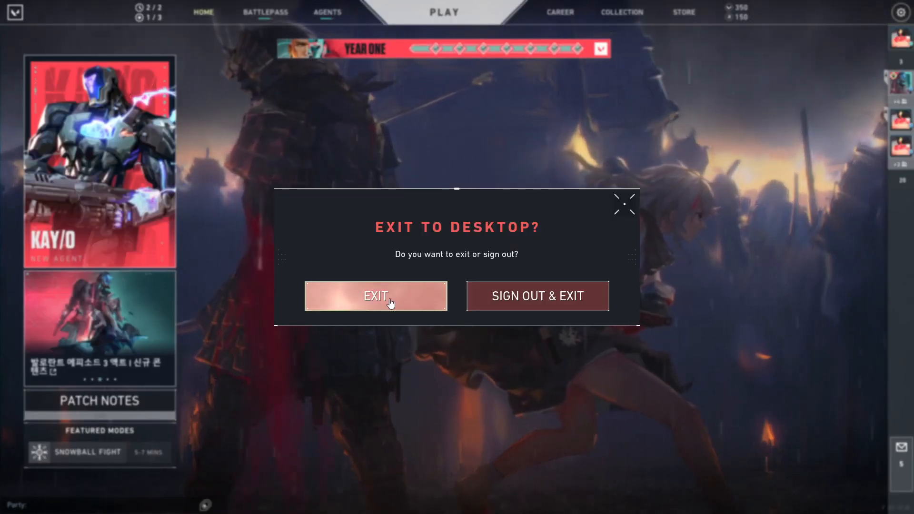
Exit VALORANT to the desktop and search 'va' in Start to locate the VALORANT shortcut.
click(376, 296)
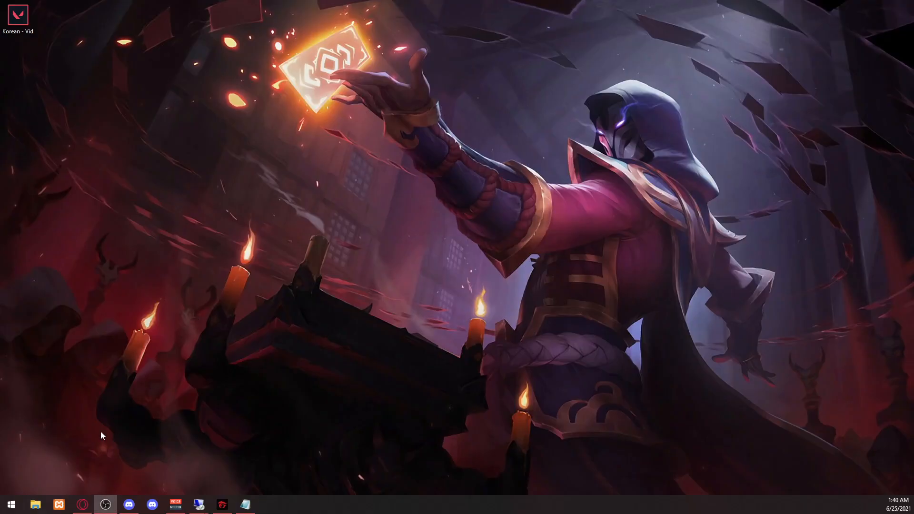
text(va)
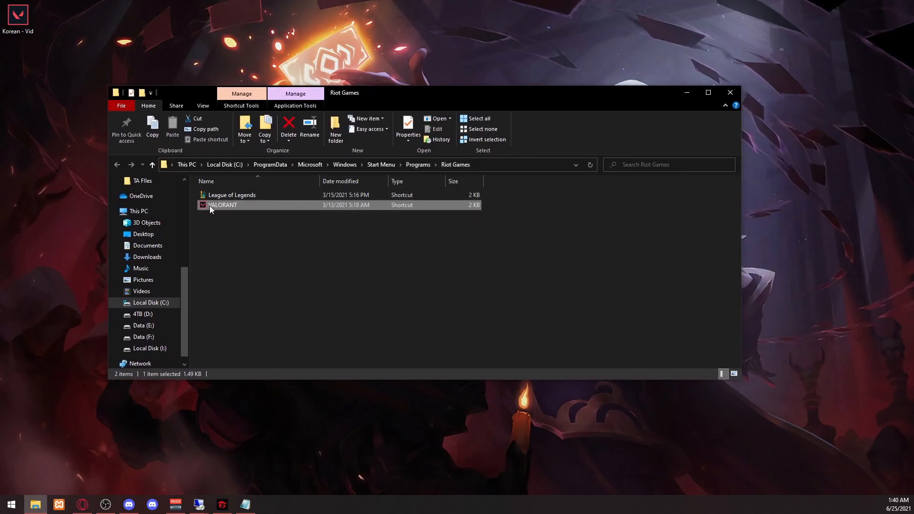
Launch VALORANT, then browse Riot Games > VALORANT > live > ShooterGame > Content > Movies > Menu.
double_click(223, 205)
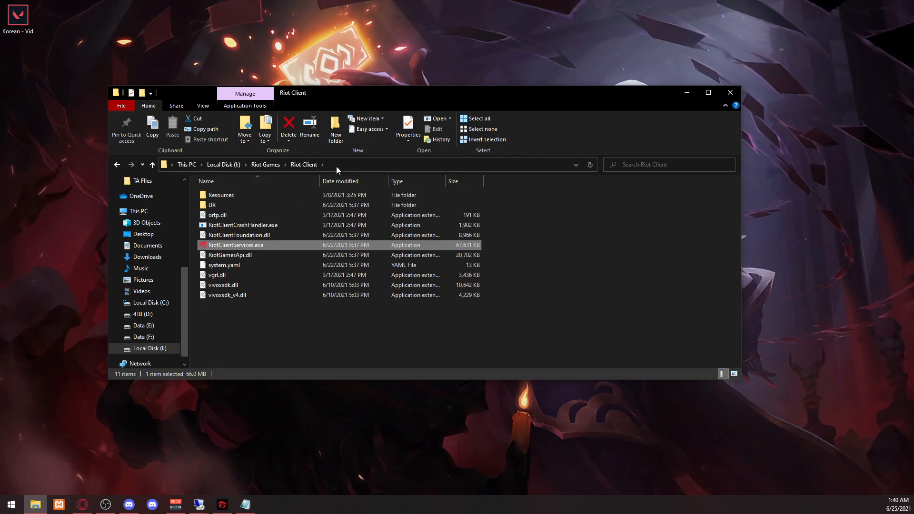
click(265, 164)
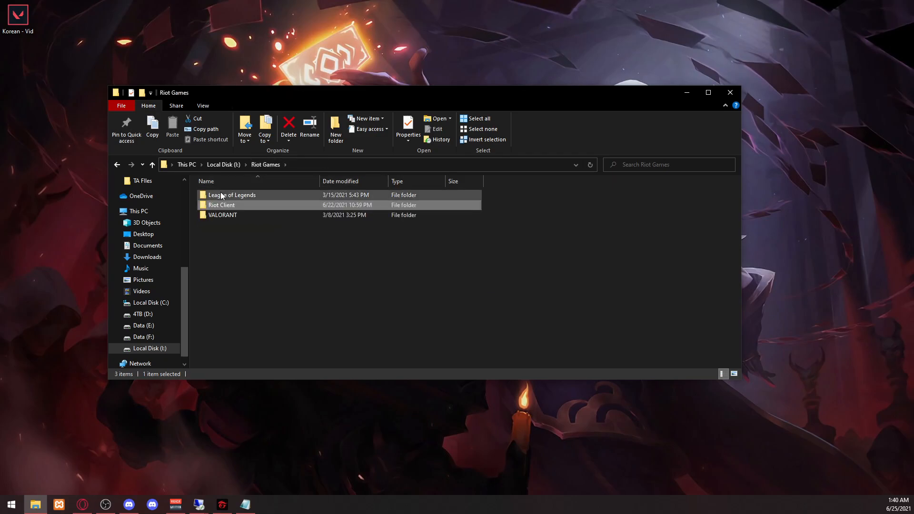
double_click(222, 215)
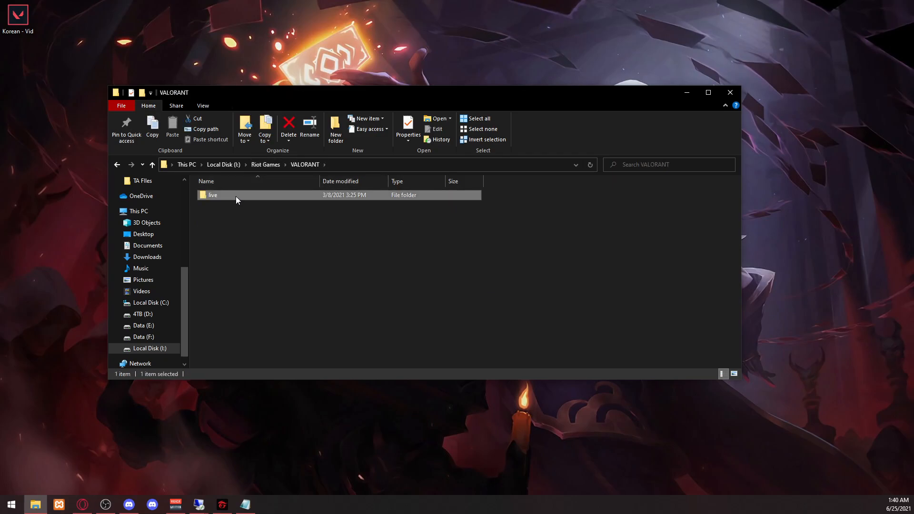
double_click(212, 195)
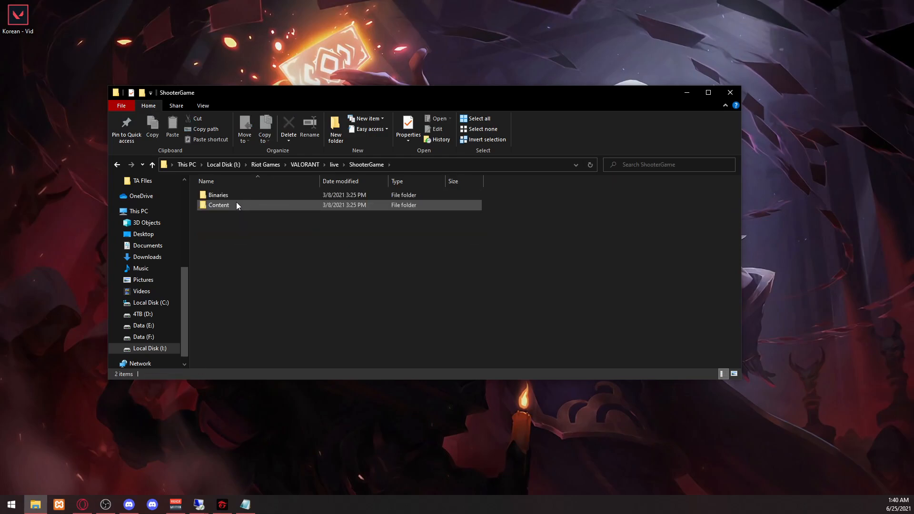
double_click(218, 205)
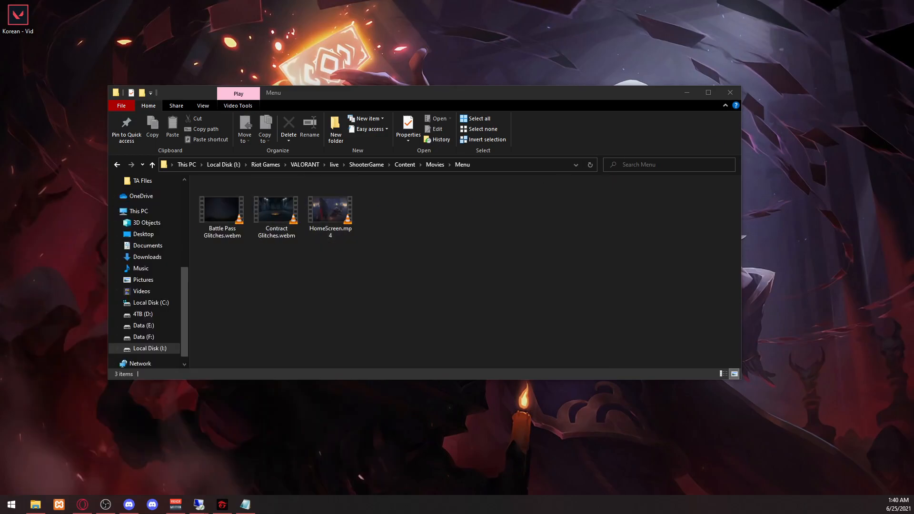
double_click(329, 208)
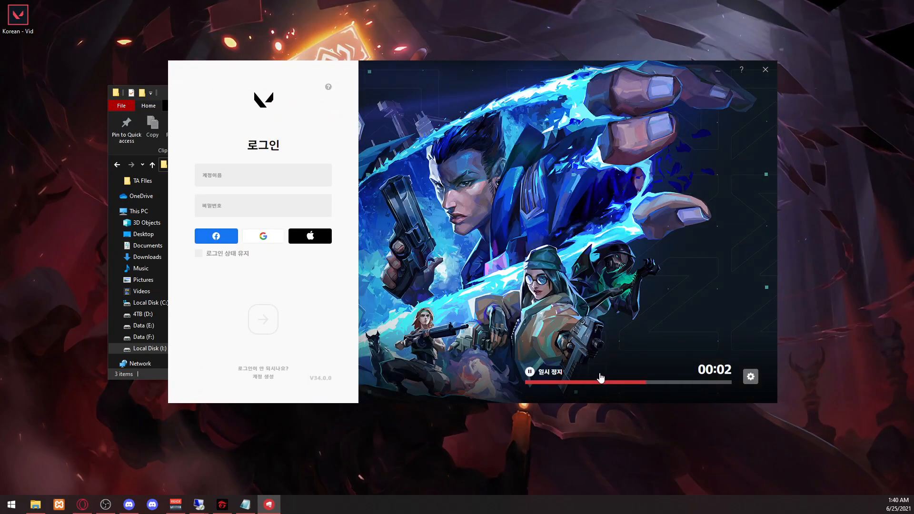
click(262, 174)
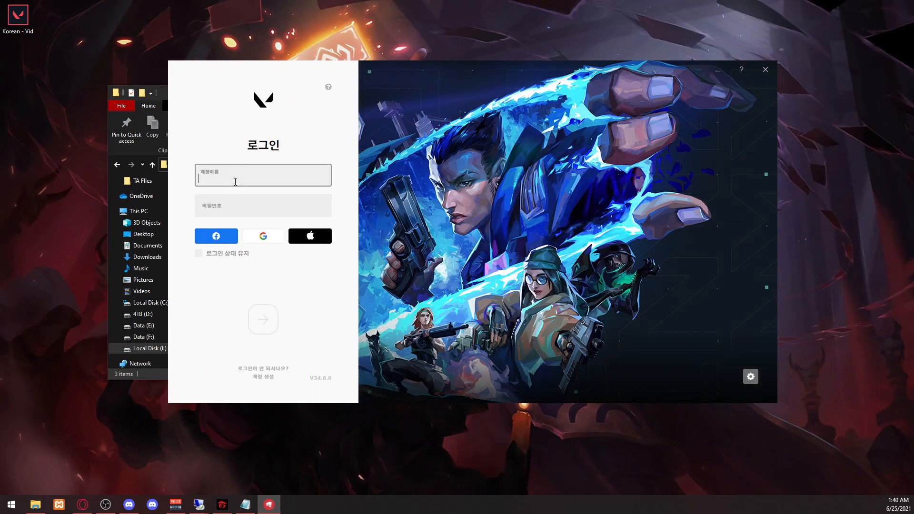
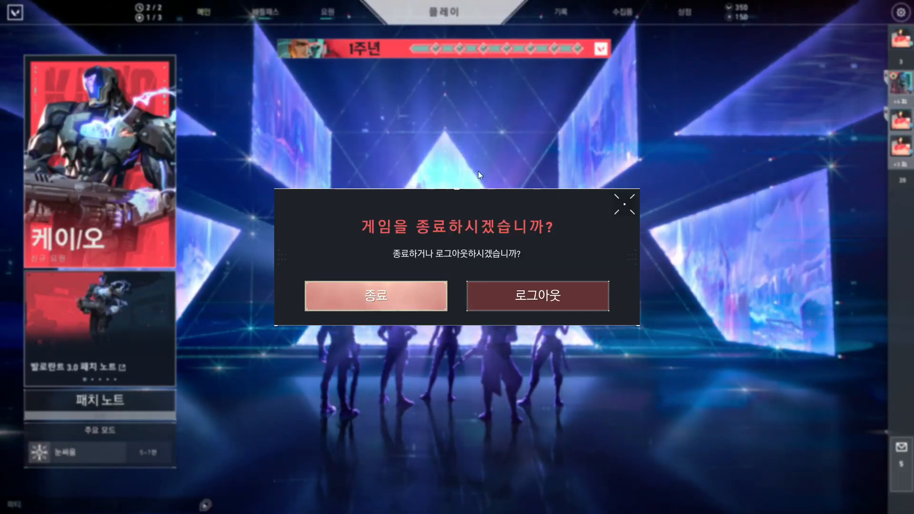
click(376, 296)
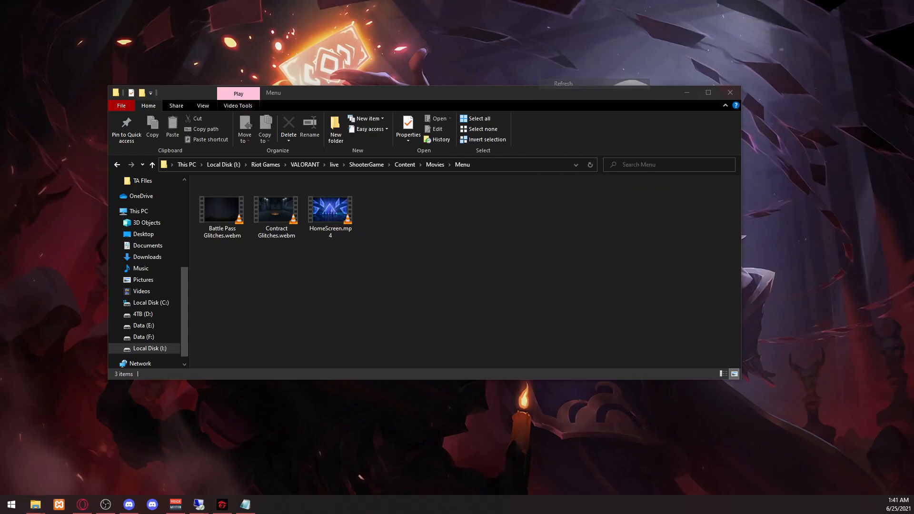
Edit korean.bat, confirm the VALORANT shortcut path, and review the 15-second wait and HomeScreen.mp4 copy lines.
right_click(18, 14)
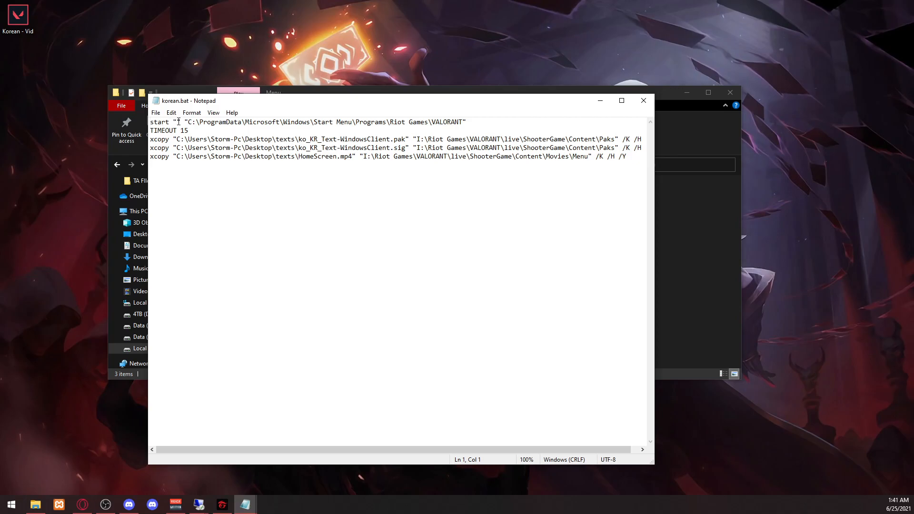
mouse_move(486, 126)
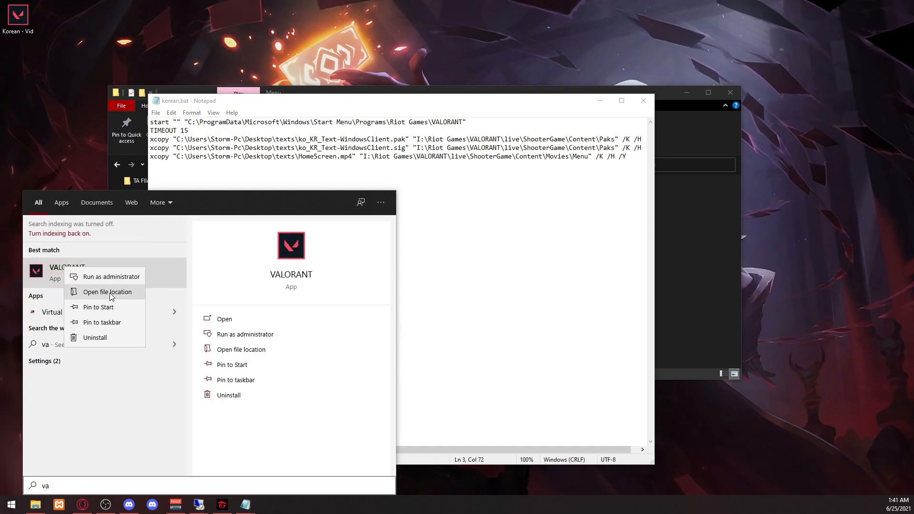
click(109, 292)
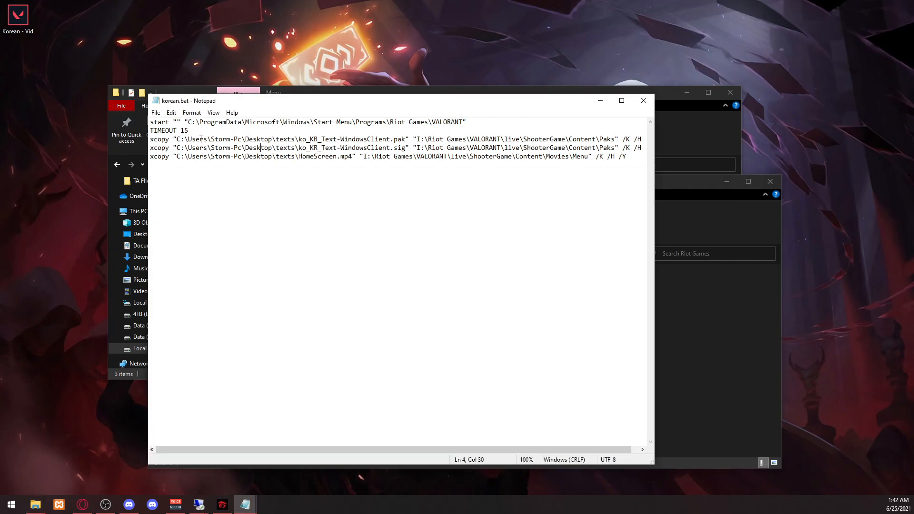
mouse_move(600, 223)
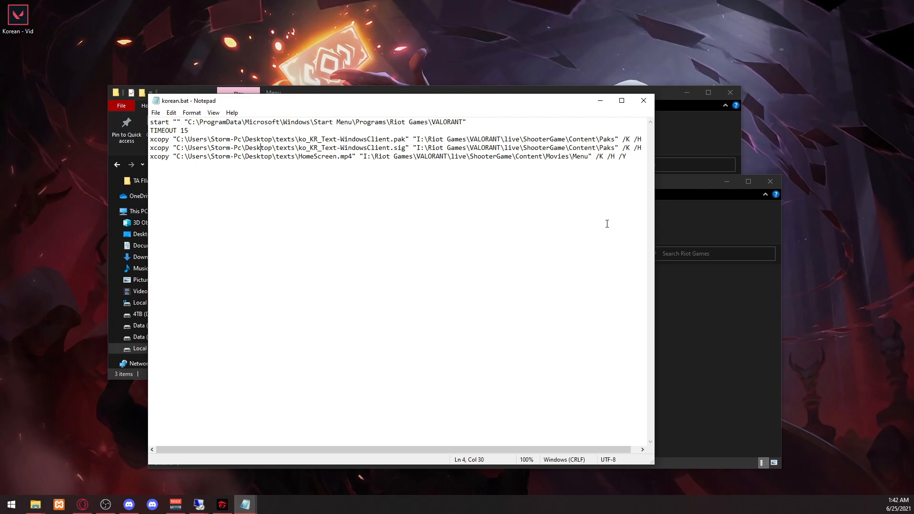
click(203, 134)
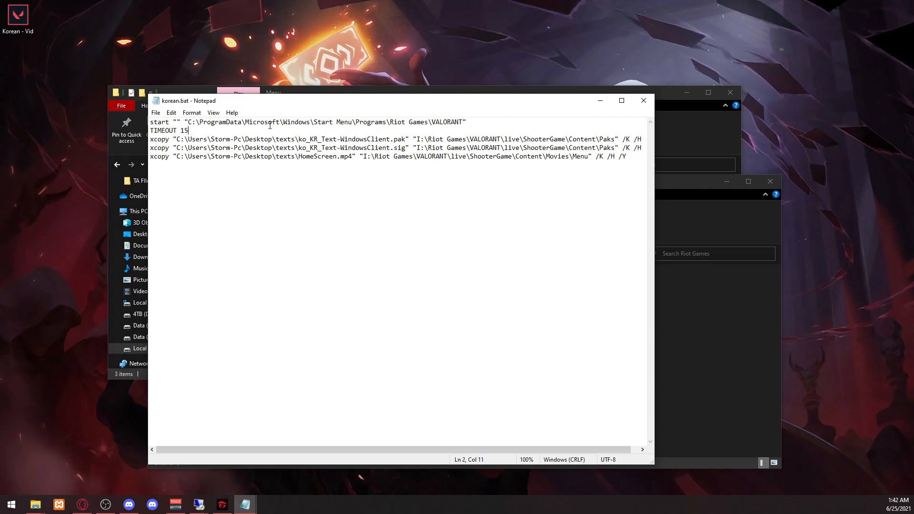
click(34, 504)
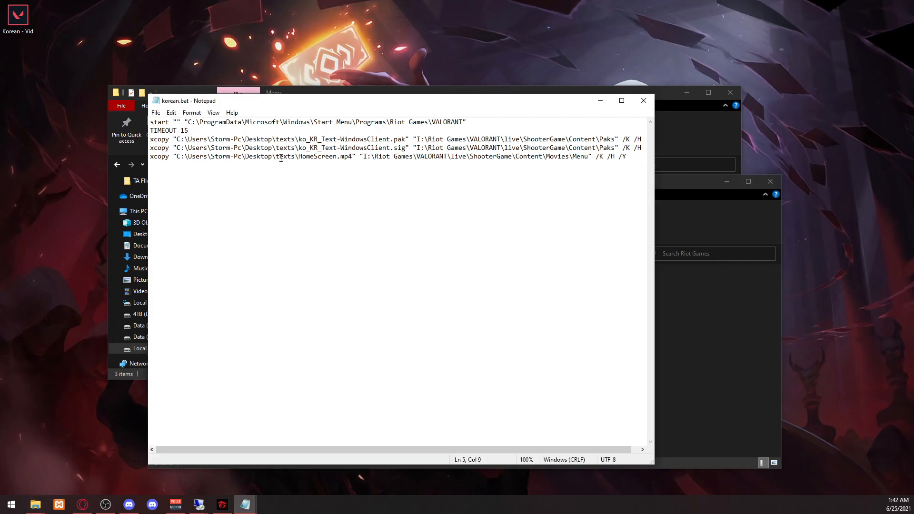
Add xcopy lines copying the Korean .pak, .sig and HomeScreen.mp4 files into the game folders.
click(35, 504)
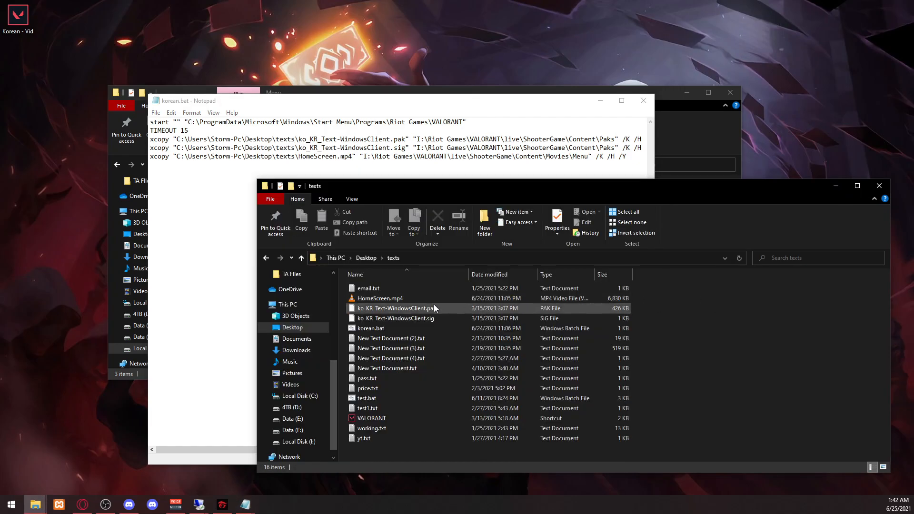
click(186, 100)
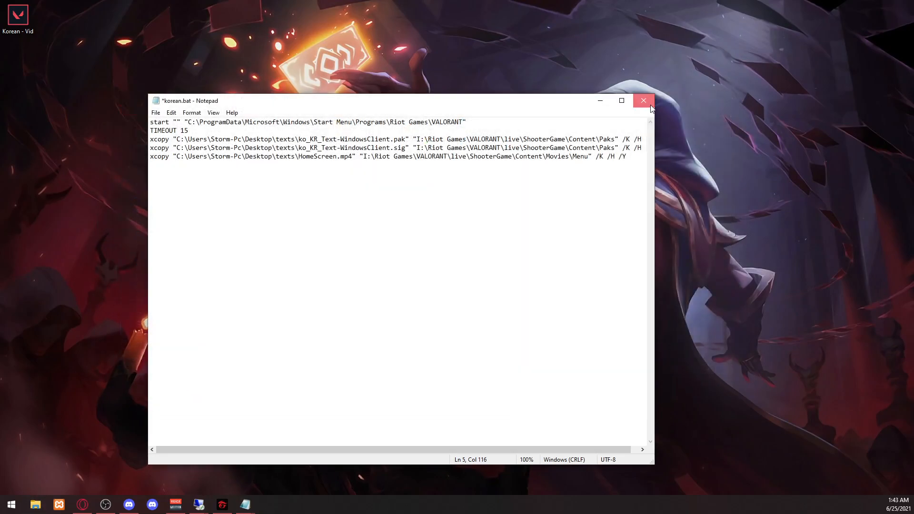
Save the script as korean.bat in Desktop\texts and run it.
click(644, 100)
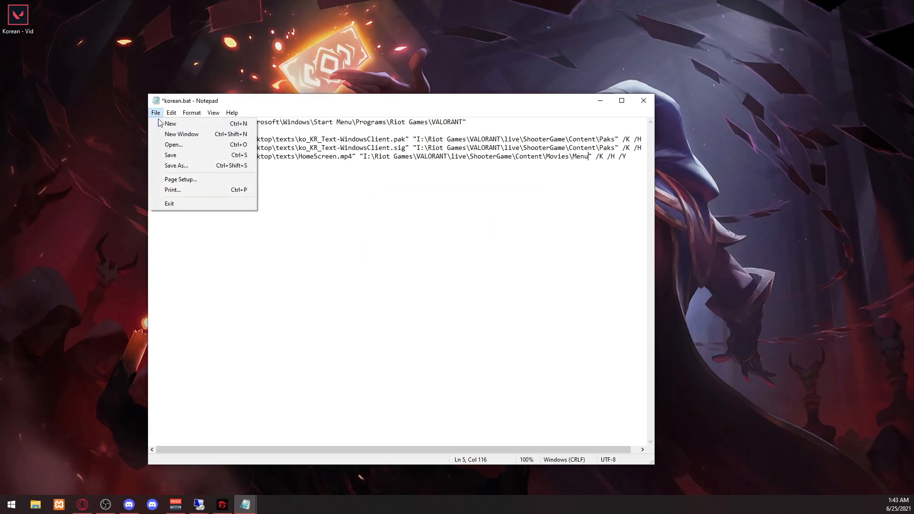
click(176, 166)
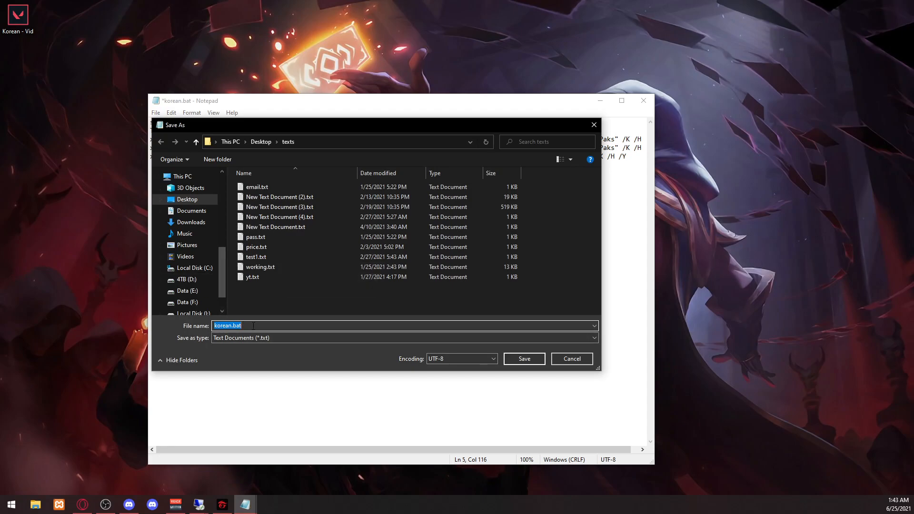
click(591, 338)
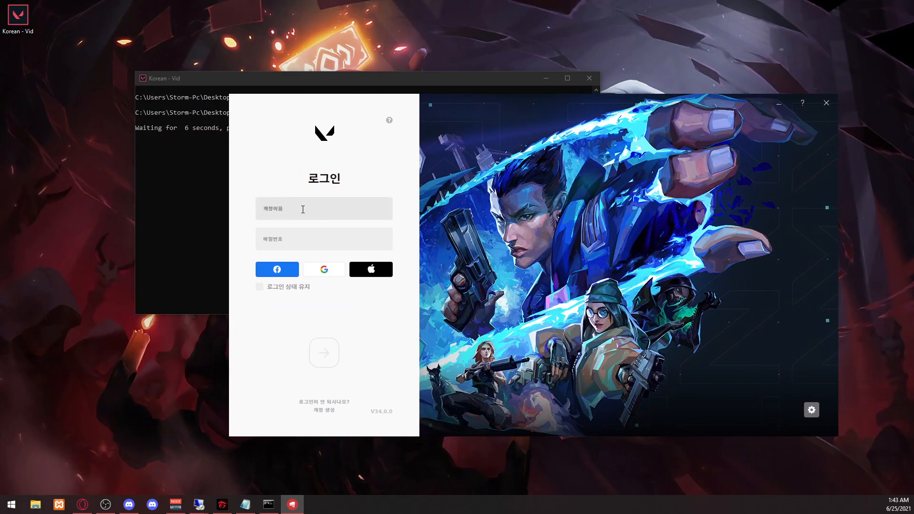
Enter the account name and password in the Korean Riot Client login and submit the sign-in.
click(324, 209)
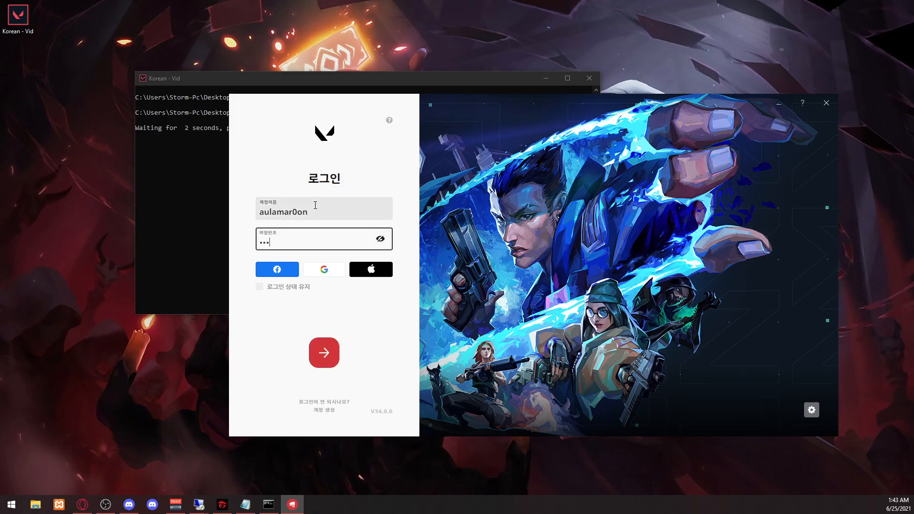
text(password)
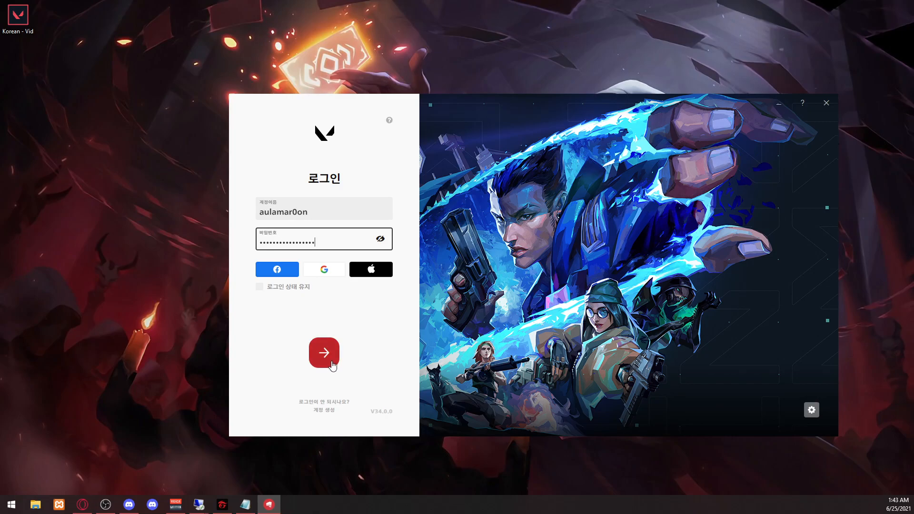
click(323, 353)
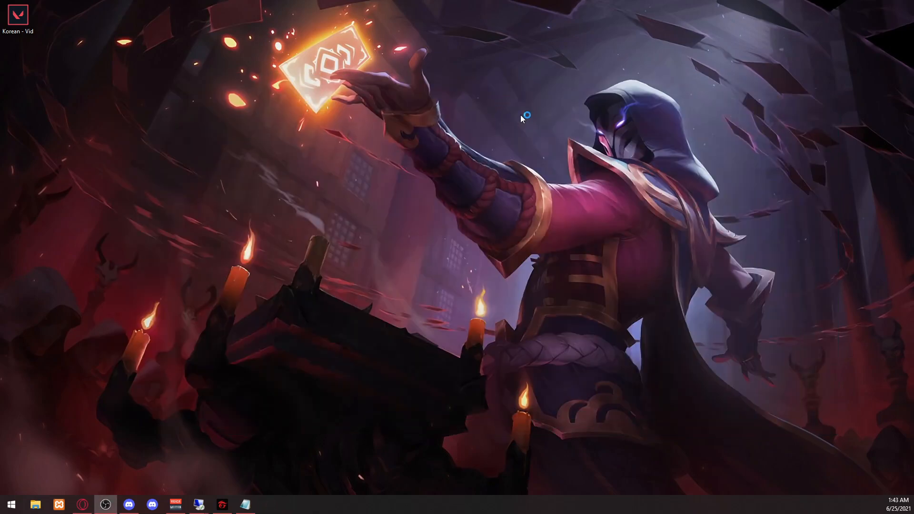
mouse_move(736, 134)
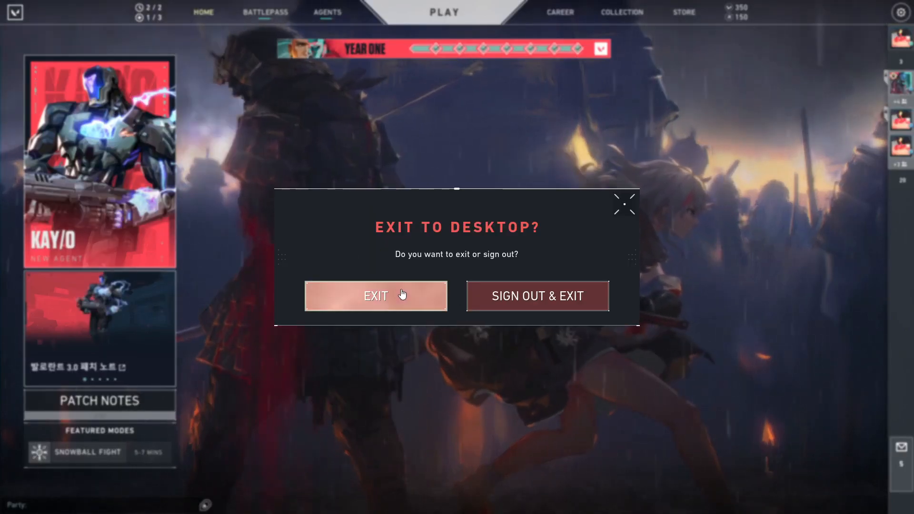
Exit VALORANT to the desktop and rerun the script via the Korean - Vid shortcut.
click(376, 295)
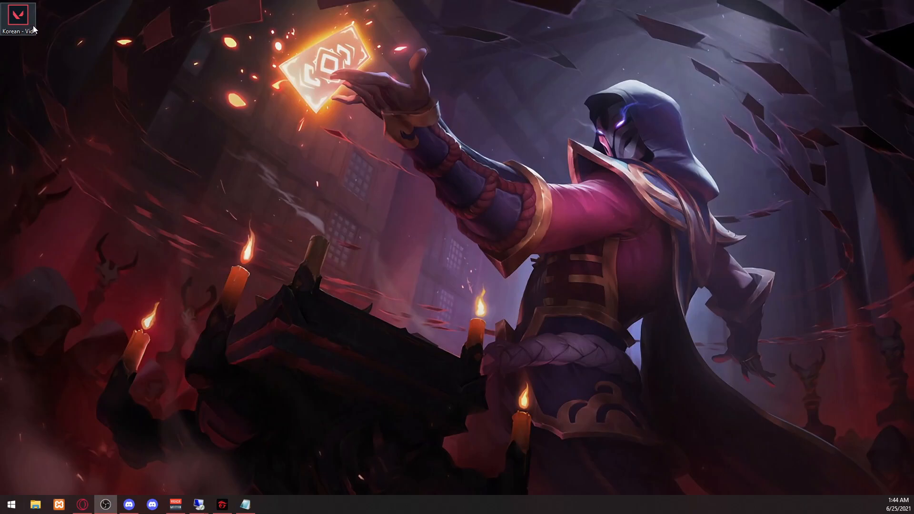
mouse_move(57, 46)
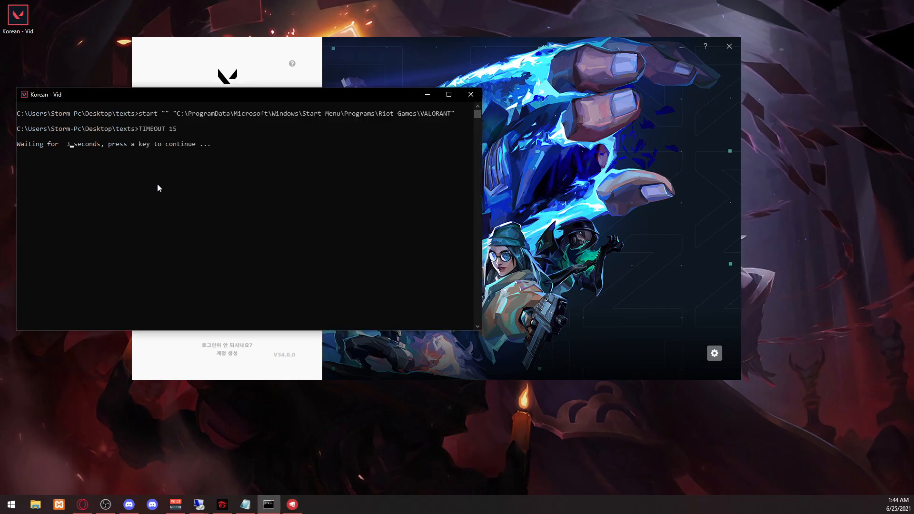
mouse_move(242, 190)
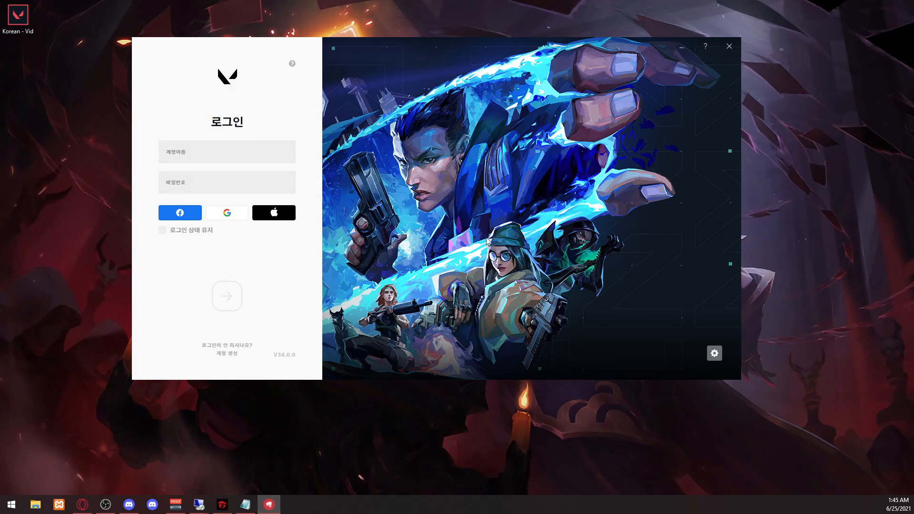
mouse_move(447, 258)
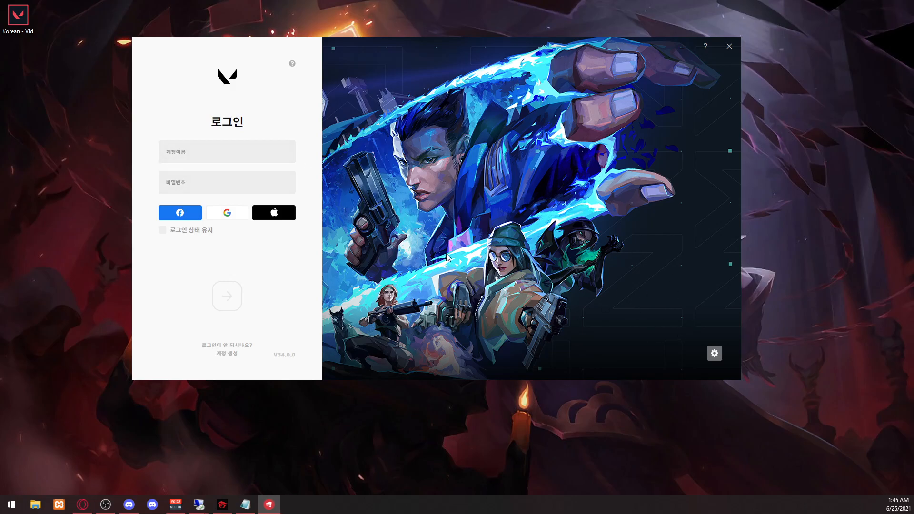
mouse_move(602, 129)
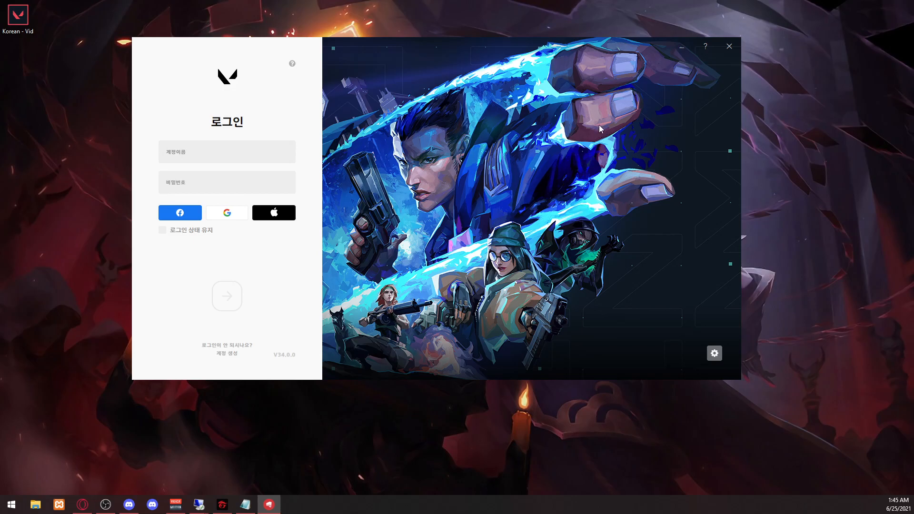
mouse_move(594, 124)
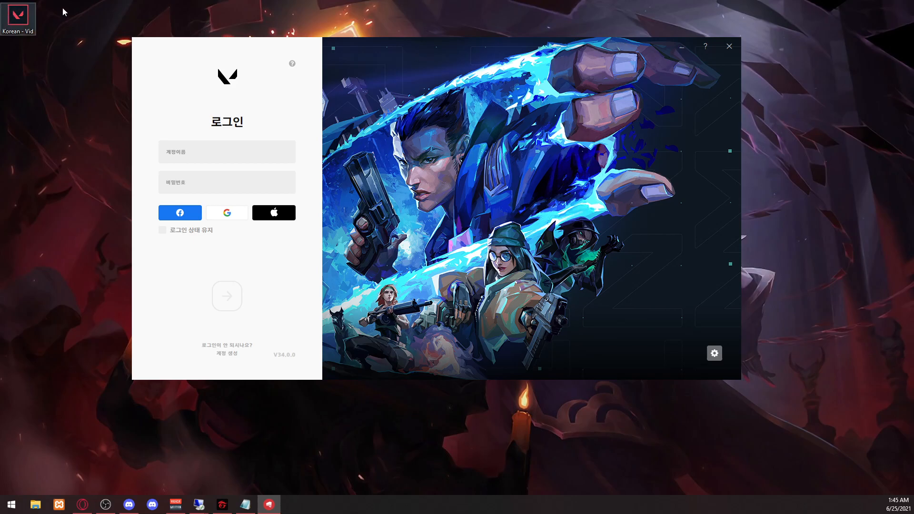
right_click(17, 18)
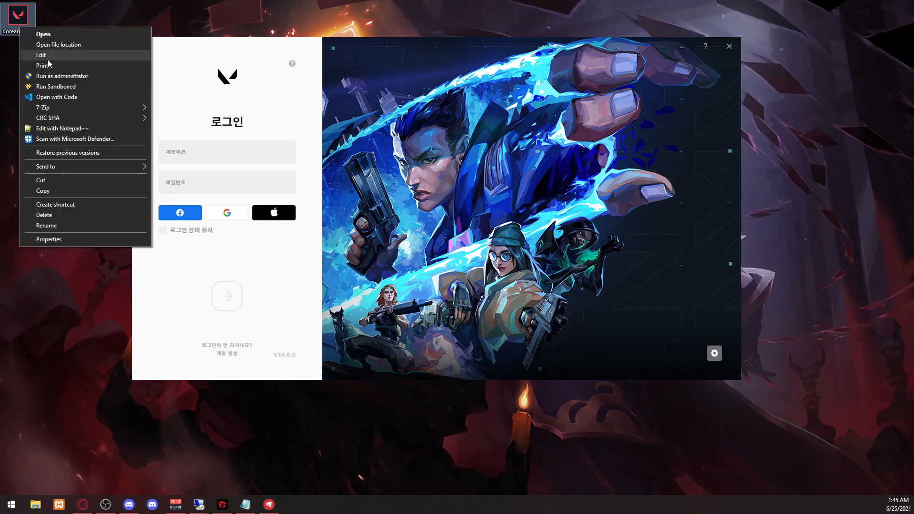
click(41, 54)
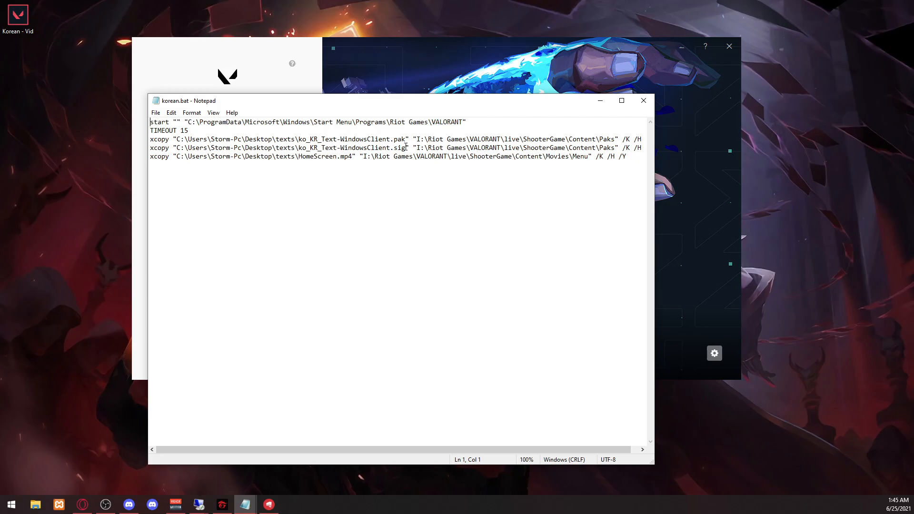
mouse_move(652, 112)
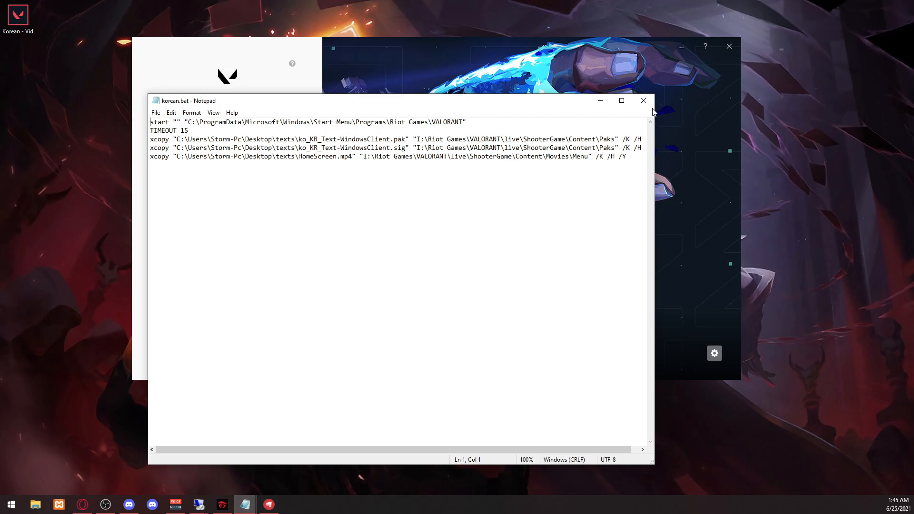
click(644, 101)
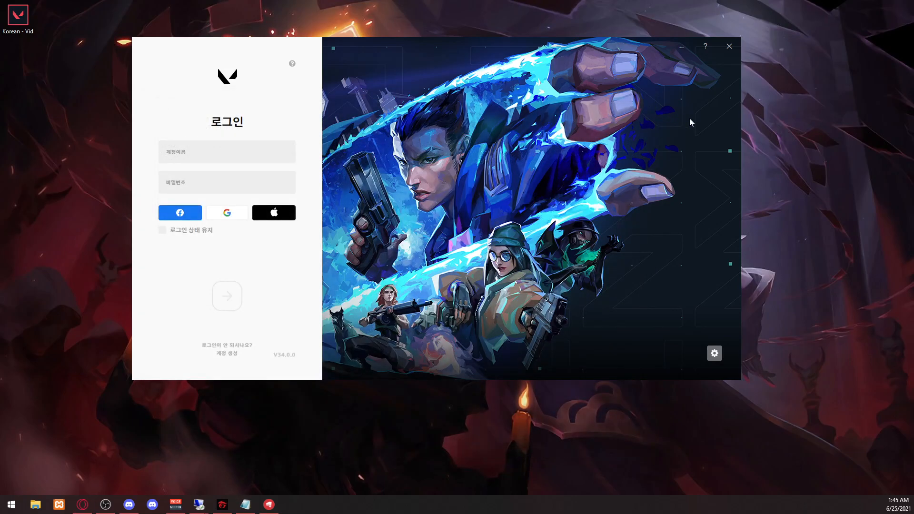